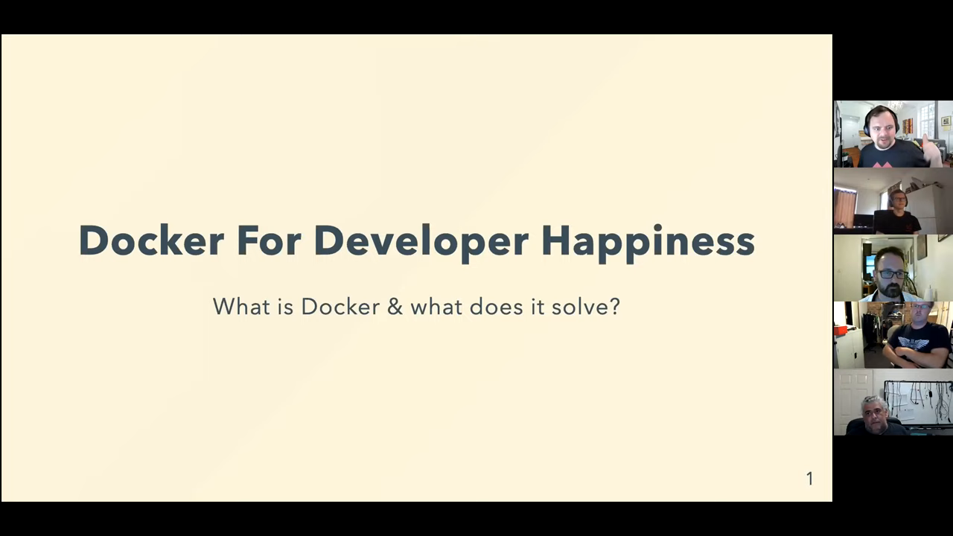
Advance from the title slide to slide 2, 'What are we going to cover?'
key(right)
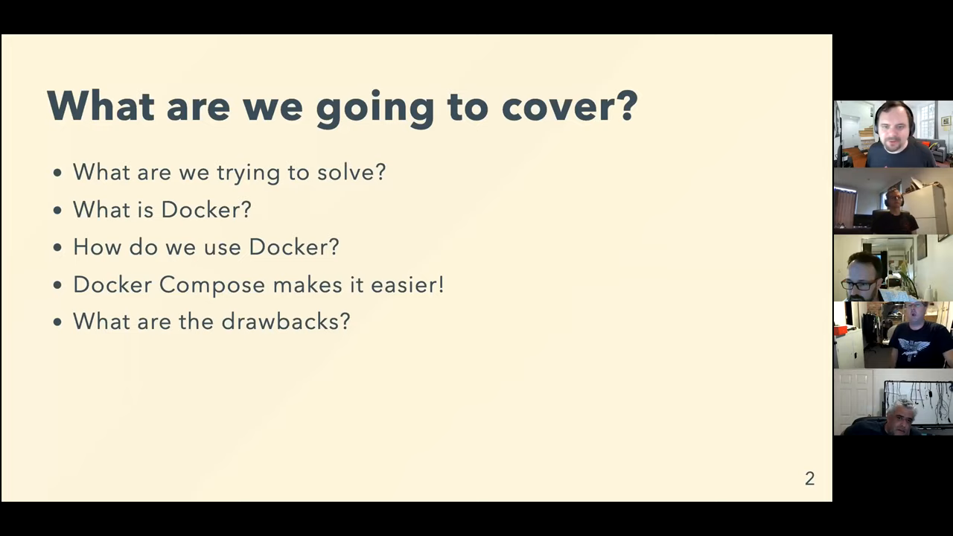
Advance the deck toward slide 6, 'What are we trying to solve?', on the old COBOL change
key(Right)
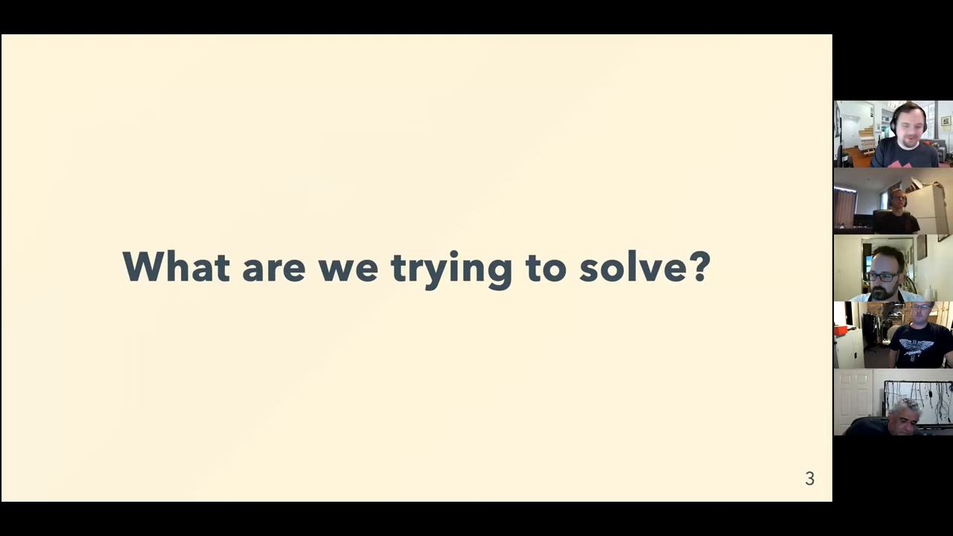
key(right)
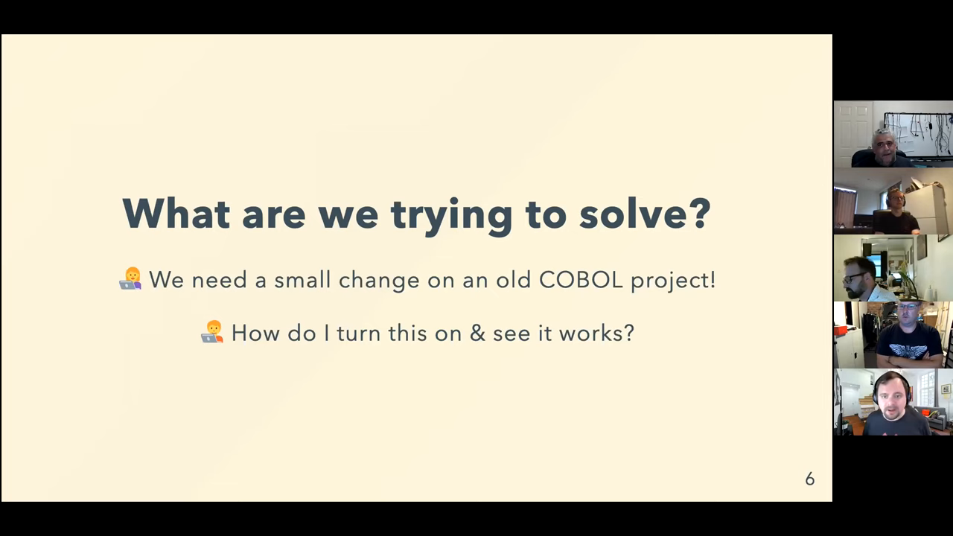
key(Right)
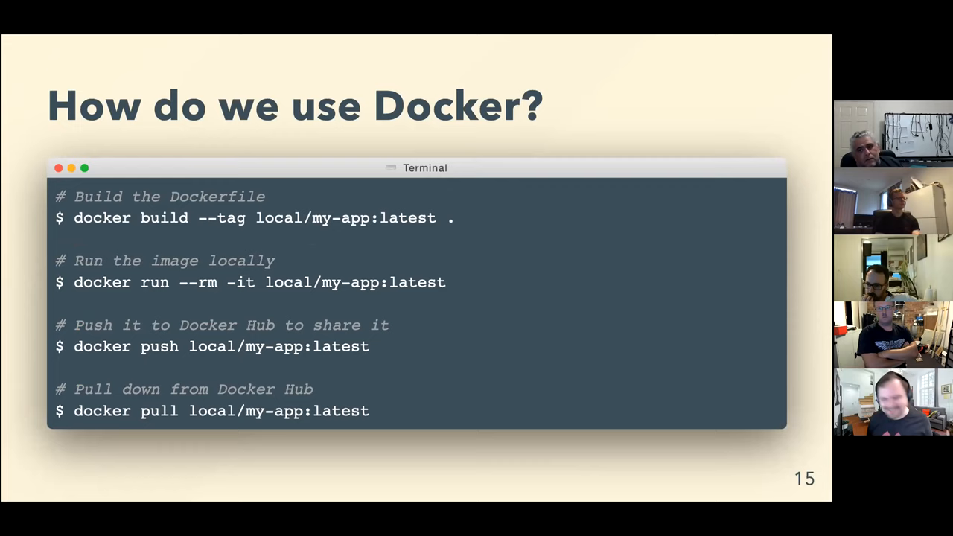
Advance to slide 15 with the Docker build, run, push and pull commands
key(right)
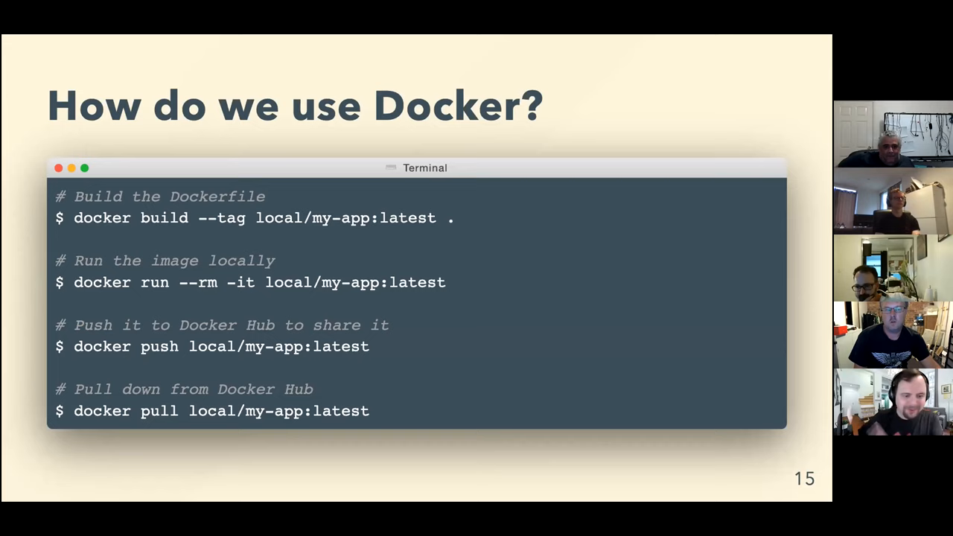
Advance through the docker-compose.yml slide to 'Docker Compose makes it easier!'
key(right)
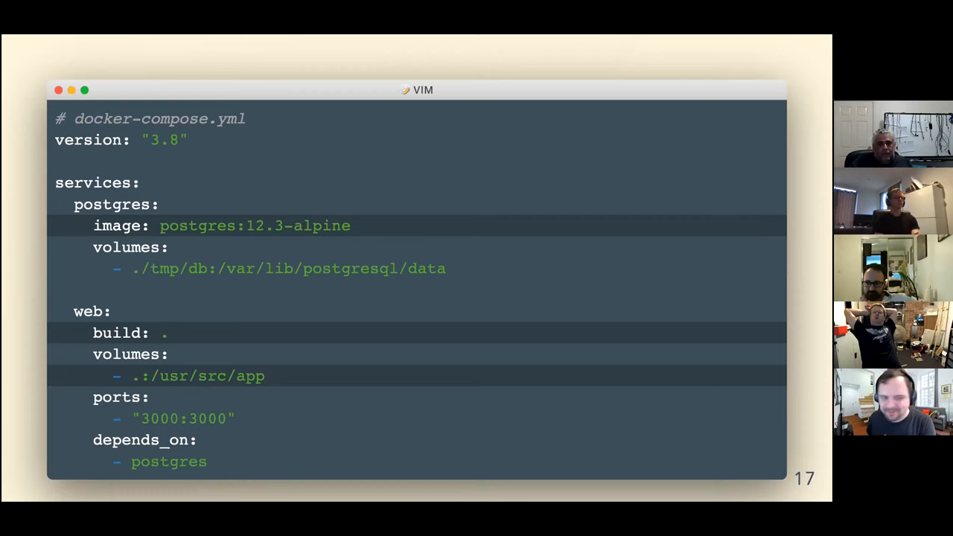
key(right)
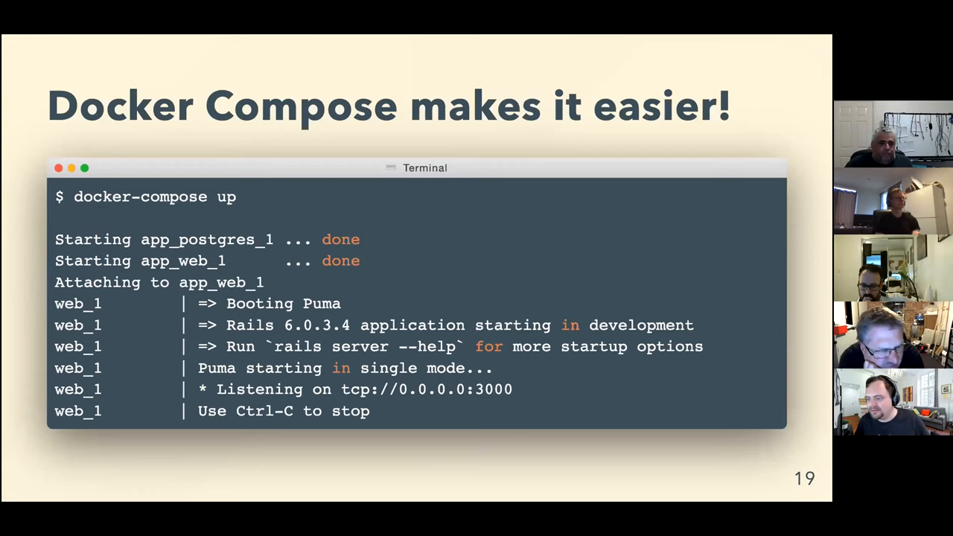
Advance past the docker-compose run examples to slide 23, 'What are the drawbacks?'
key(right)
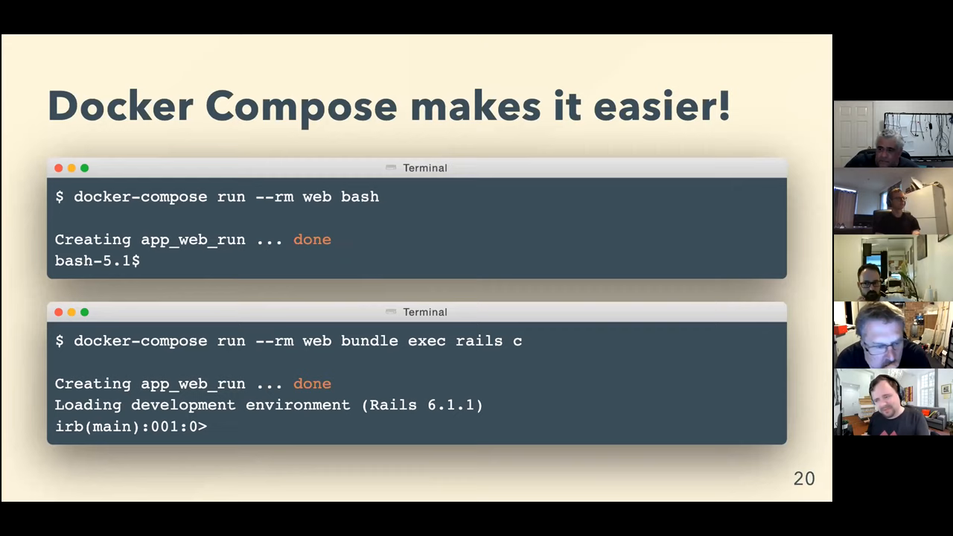
key(right)
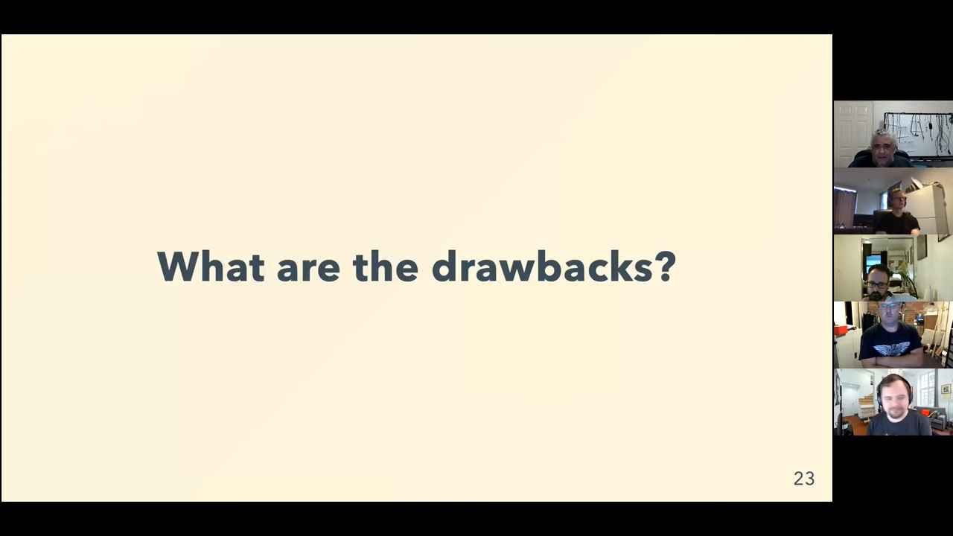
Advance to slide 24 listing macOS memory use, slower-than-native speed and disc space
key(Right)
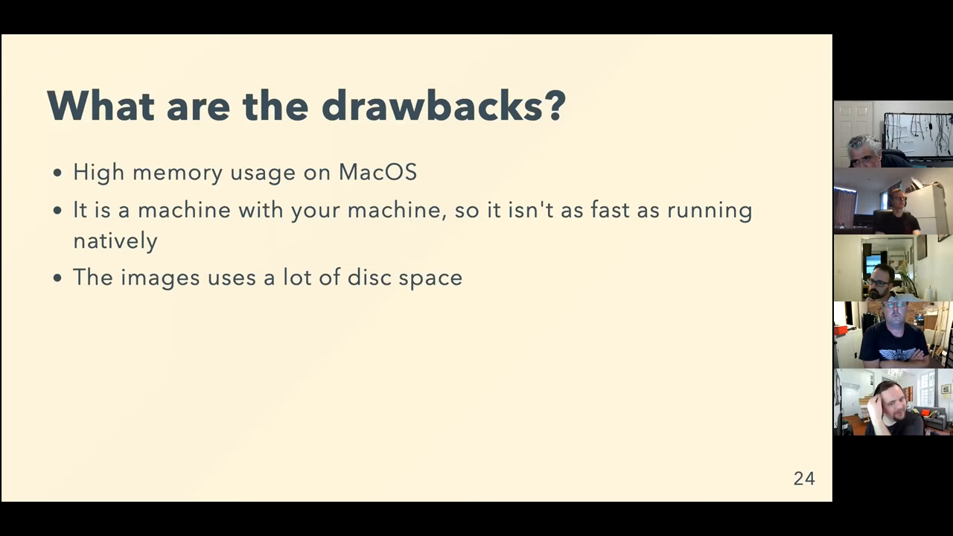
key(right)
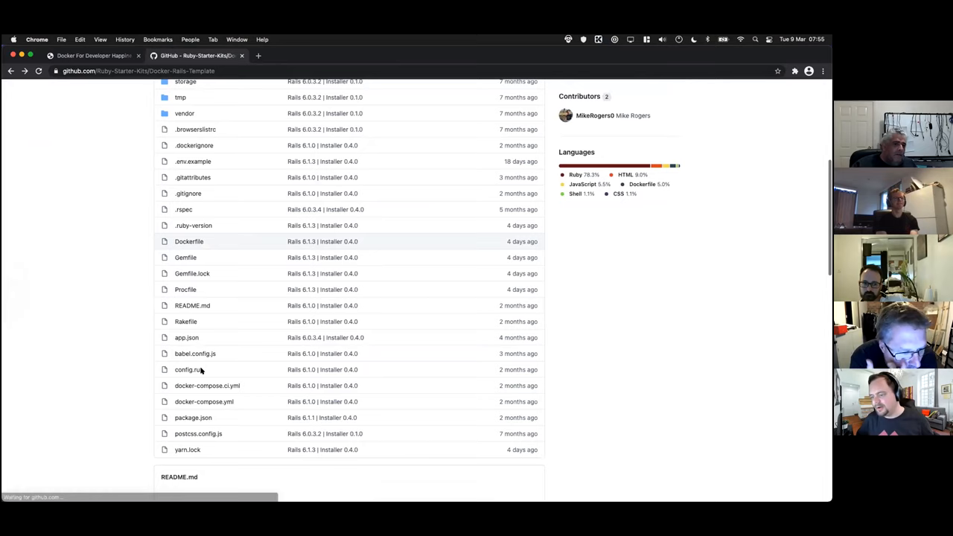
View the starter repo's docker-compose.yml on GitHub, then return to the 'Thank you' slide
click(202, 402)
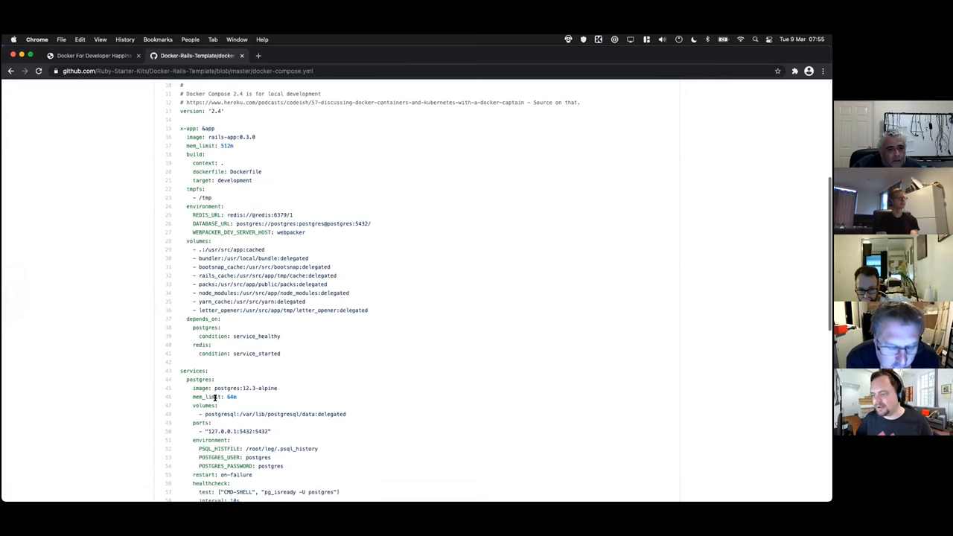
click(10, 71)
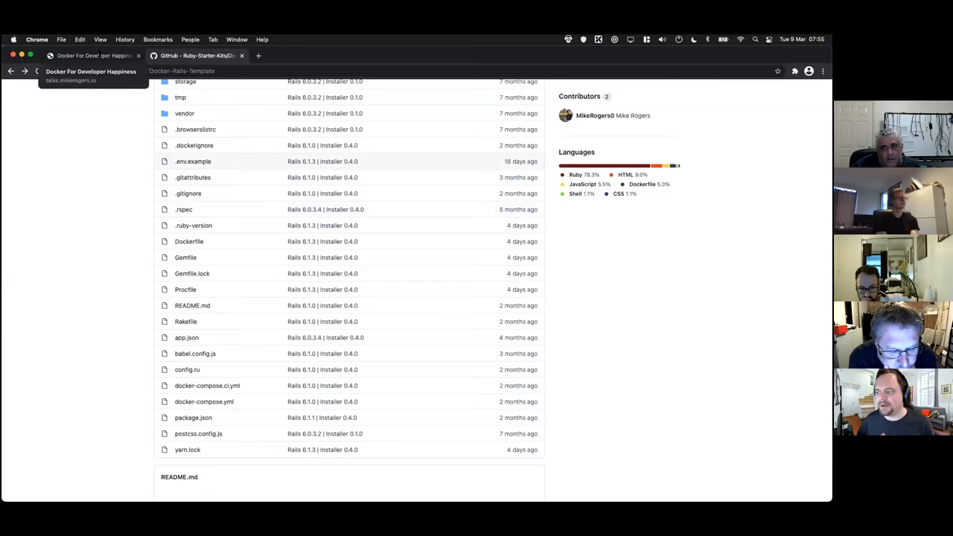
click(92, 55)
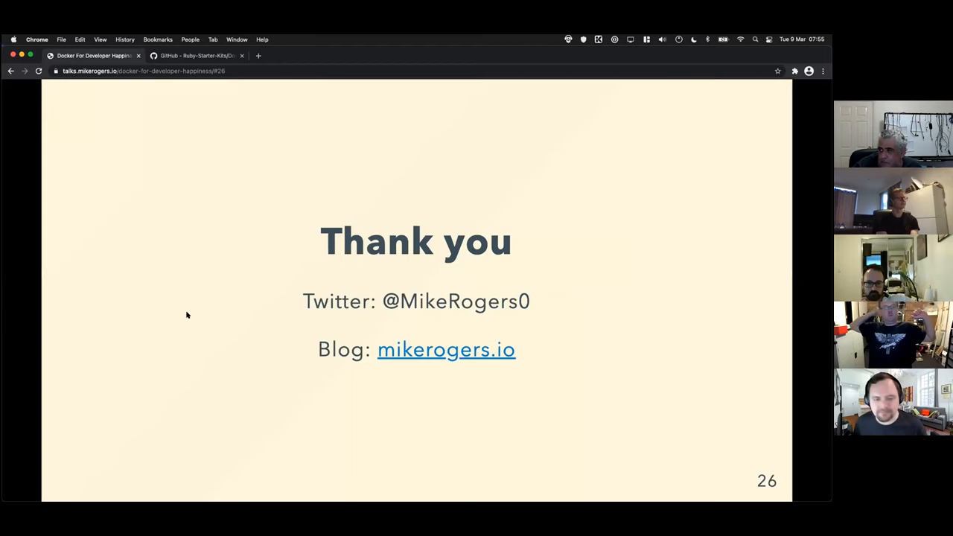